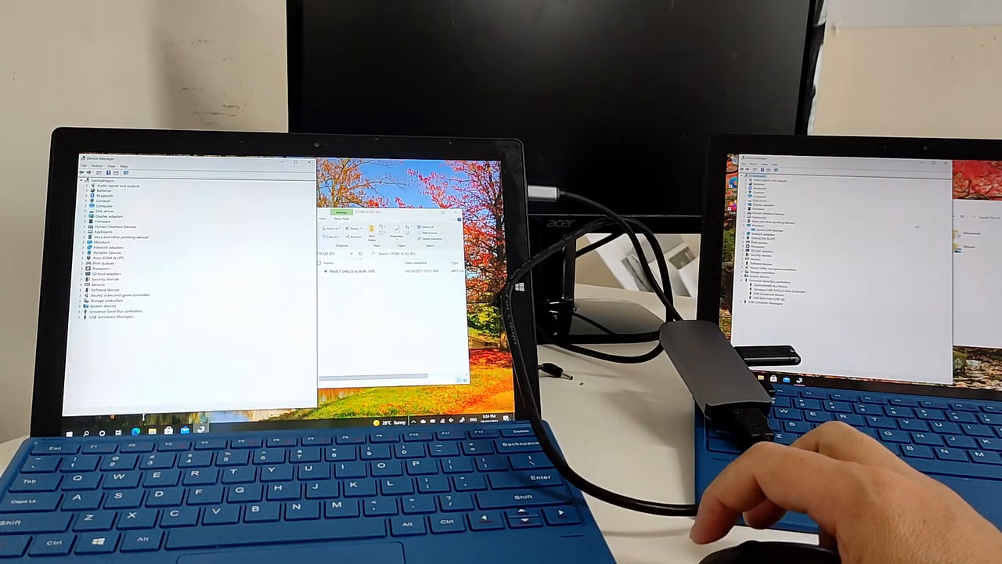
Open the USB-hub-connected drive from the navigation pane to show its folders and files
click(85, 310)
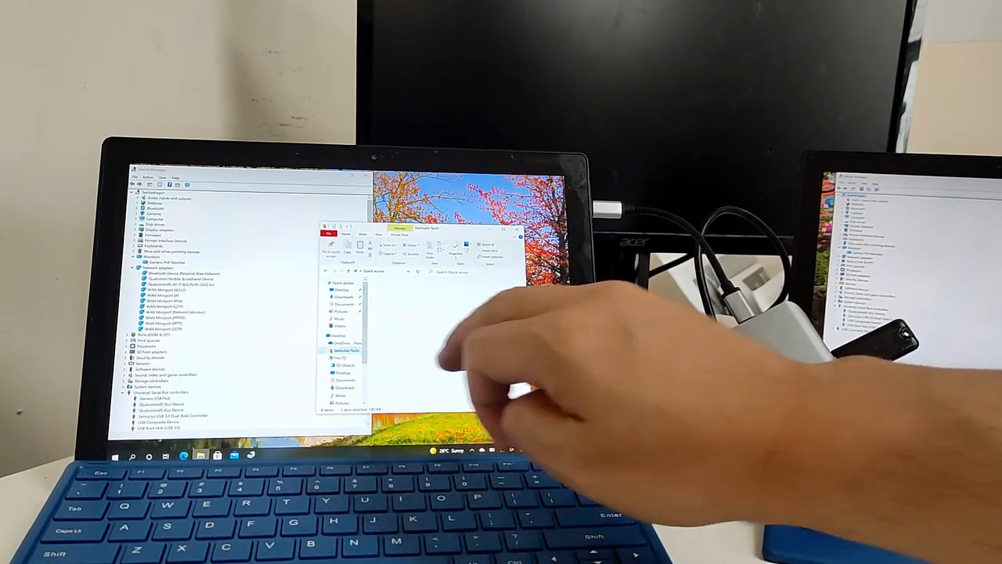
click(340, 357)
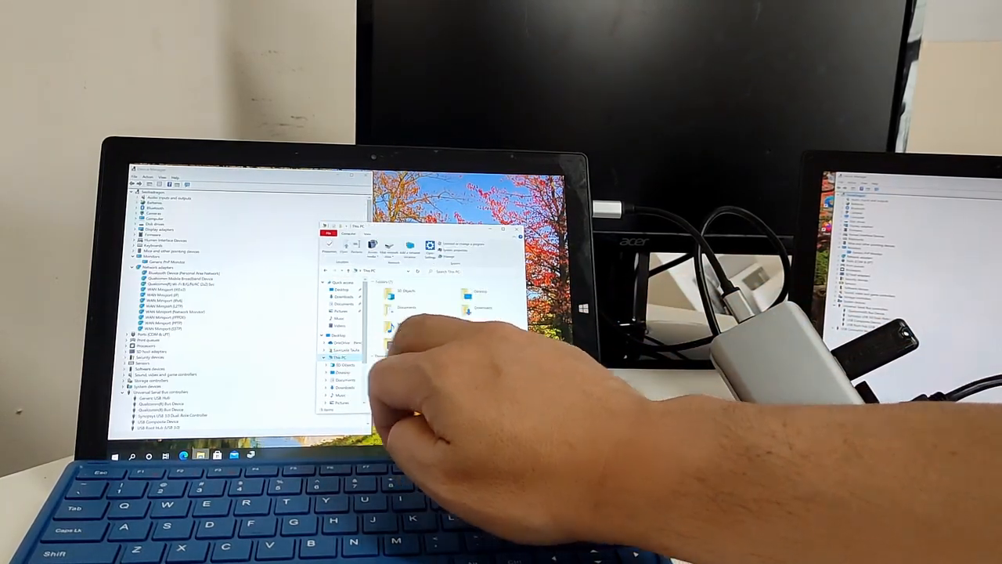